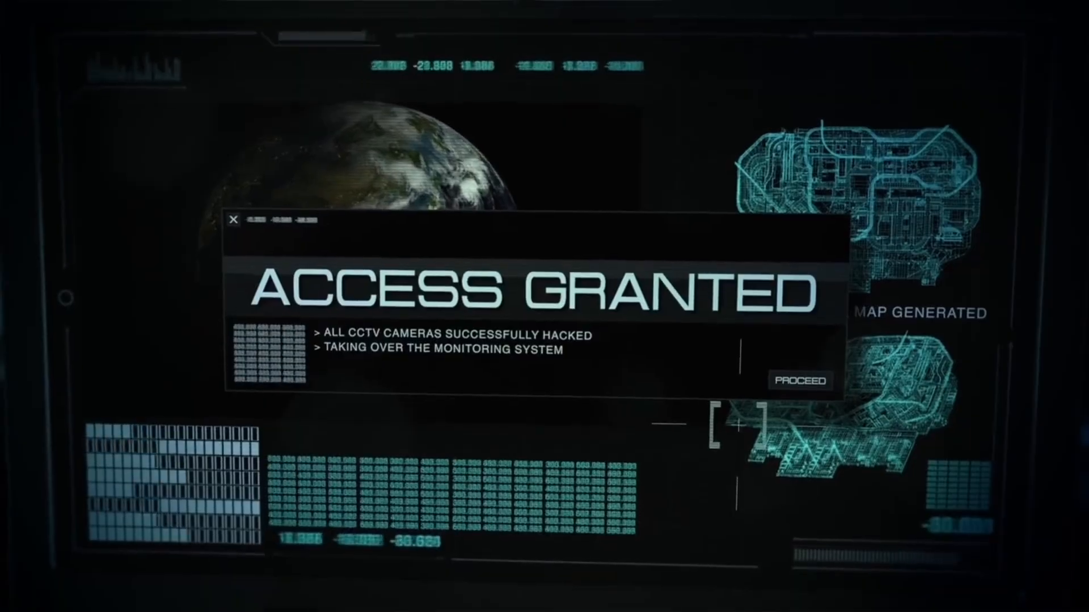
{"action": "left_click", "coordinate": [799, 381]}
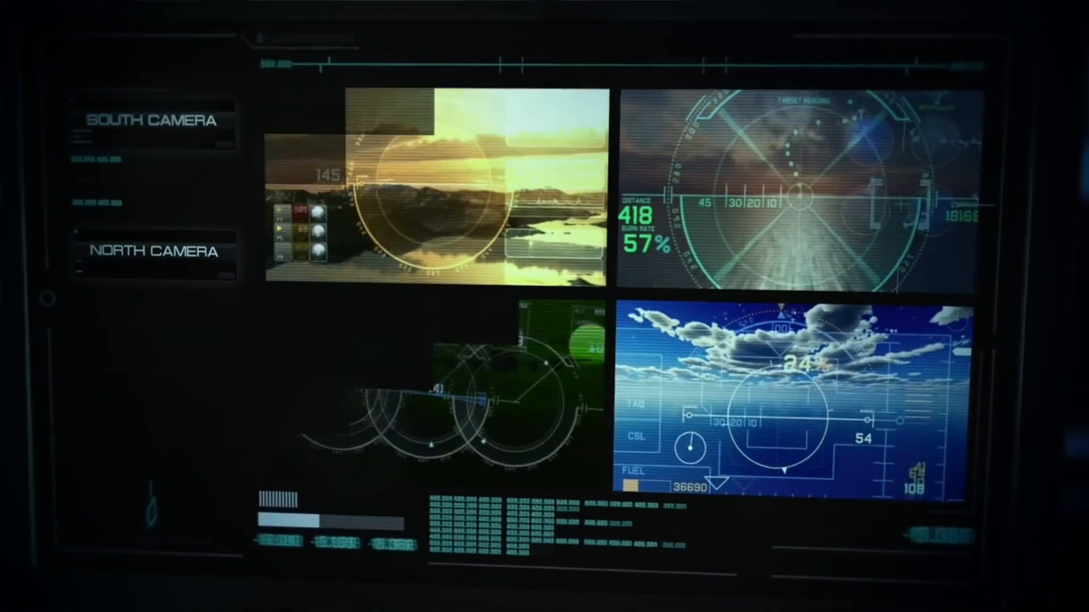